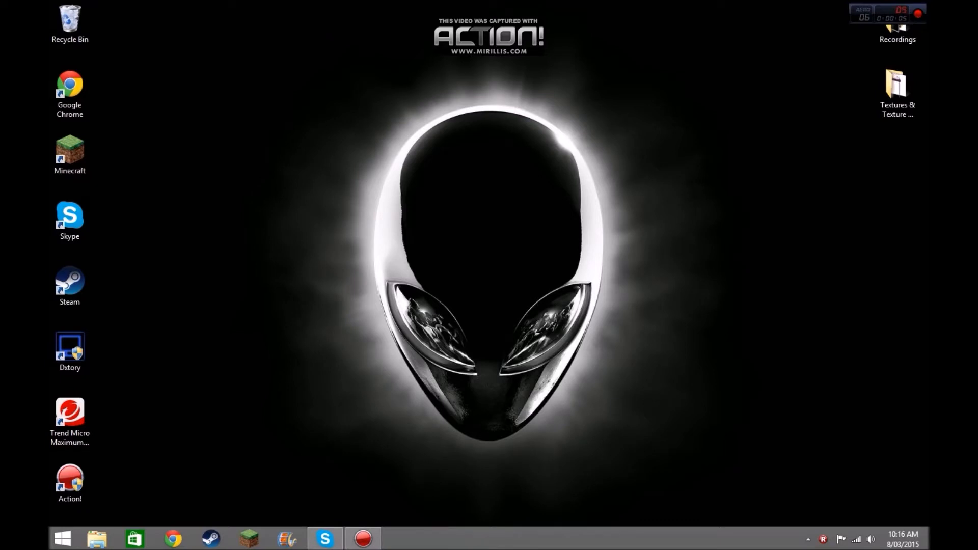
Step: Open the Recordings folder containing the Intro files and the Energy Drink track
click(897, 94)
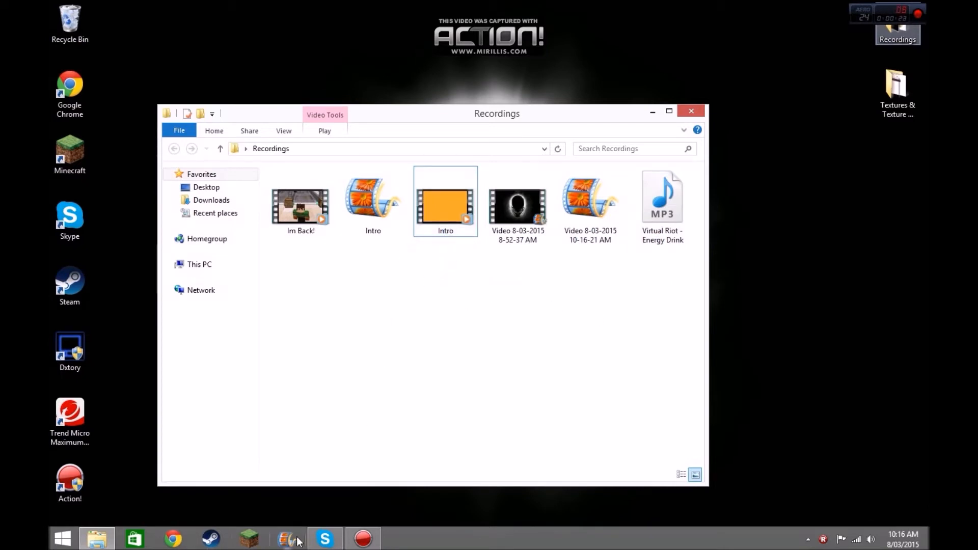
mouse_move(287, 538)
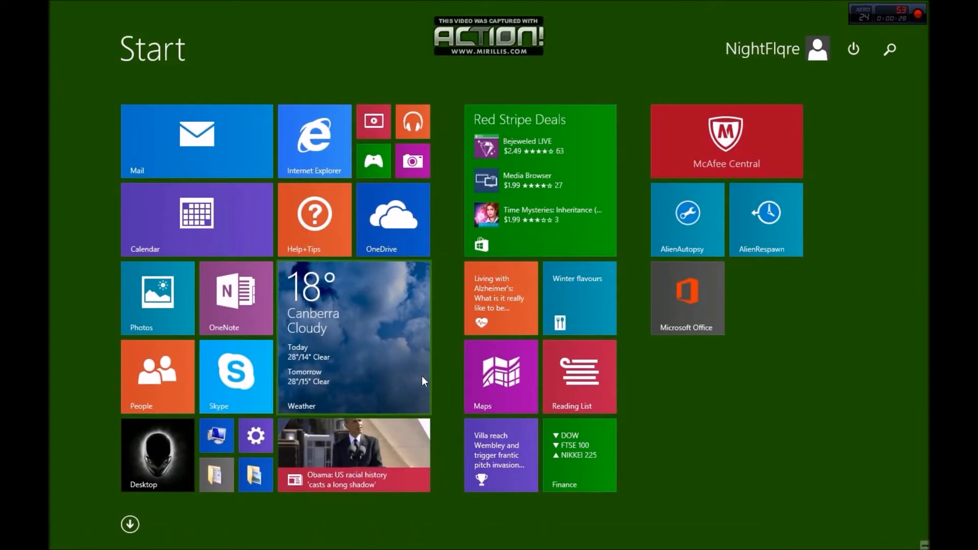
Step: Search the Start screen for 'movie Maker'
text(movie Maker)
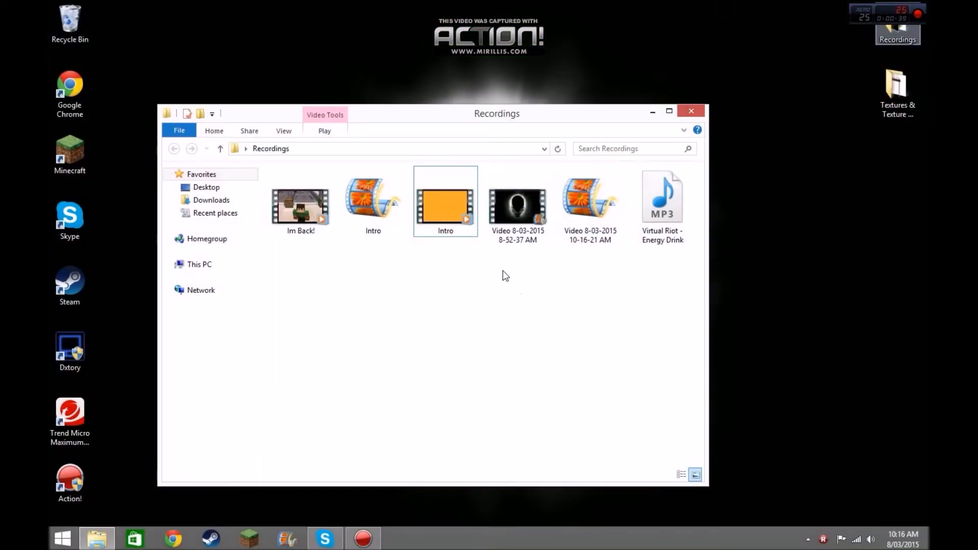
Step: Open the orange Intro video with Movie Maker
right_click(445, 199)
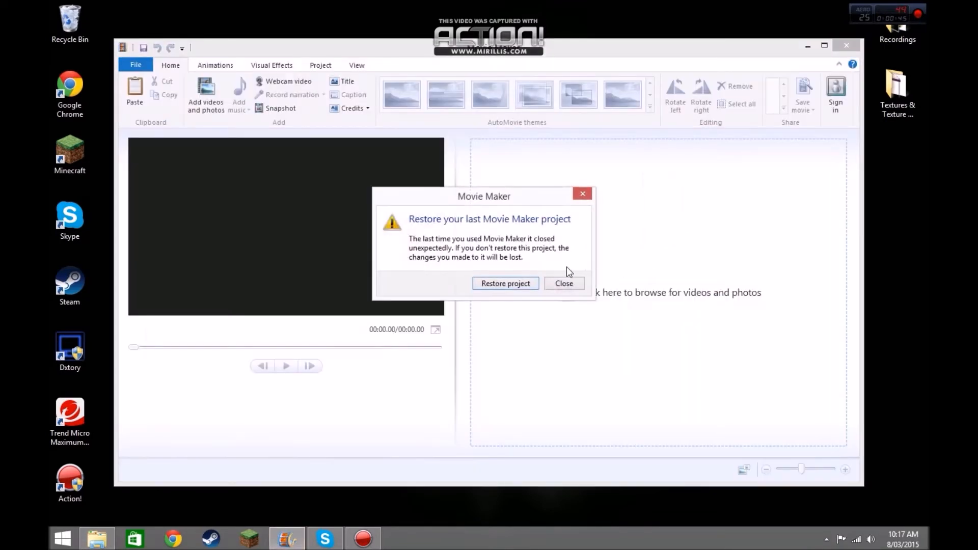
mouse_move(505, 283)
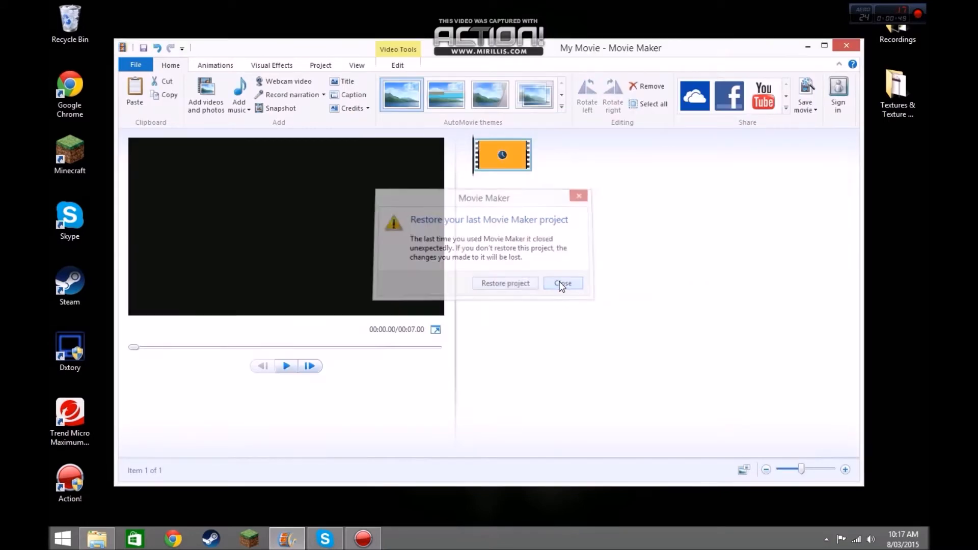
Step: Close the restore prompt, keeping a new project with only the orange Intro clip
click(561, 283)
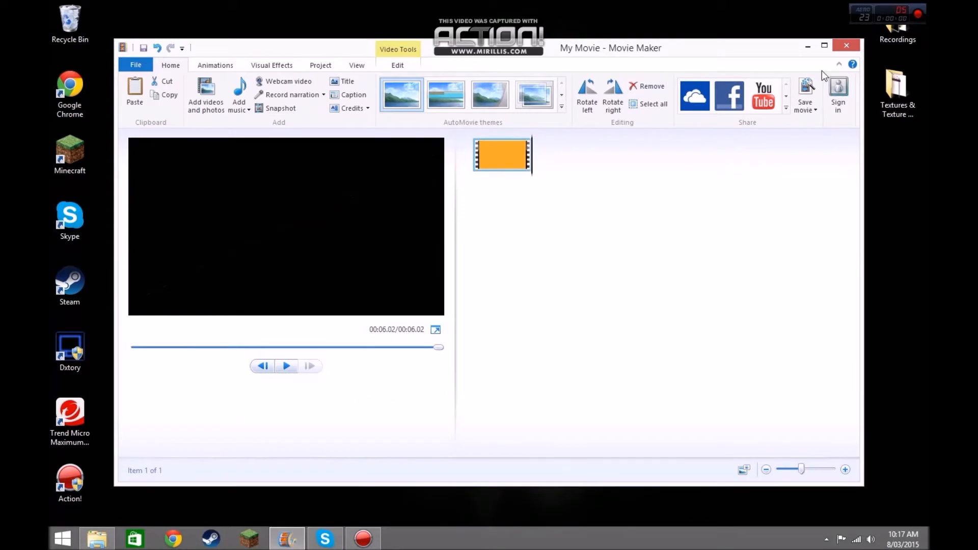
mouse_move(902, 64)
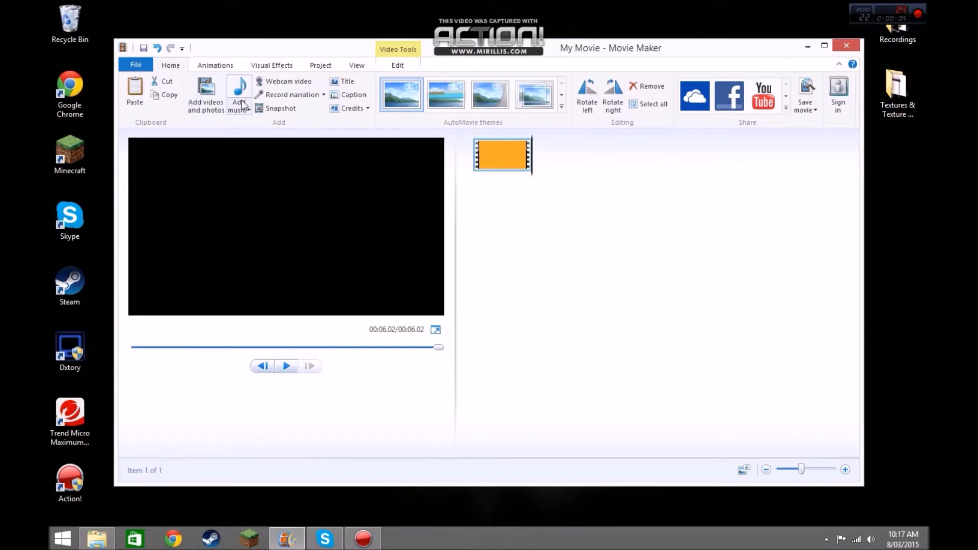
Step: Add Virtual Riot - Energy Drink as background music with a 30.00s start point
click(239, 89)
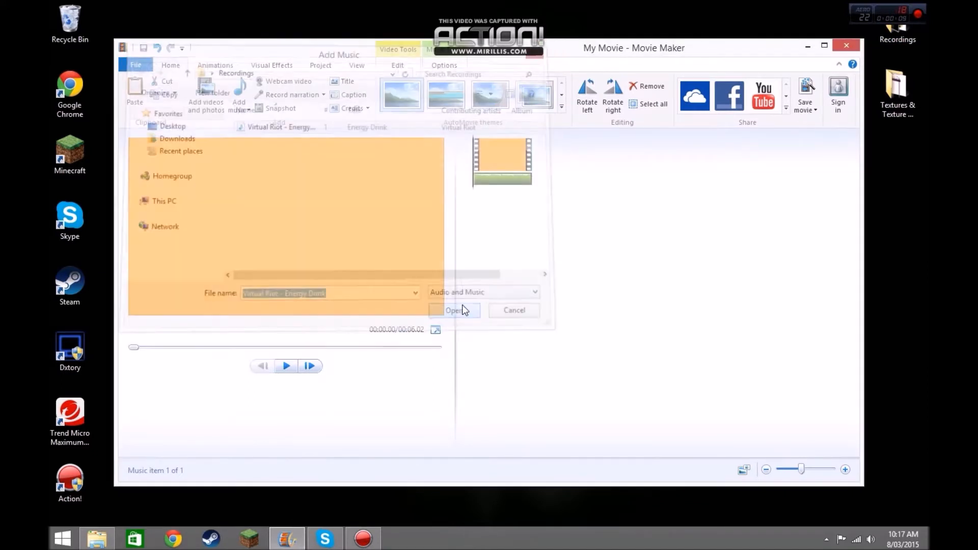
click(453, 310)
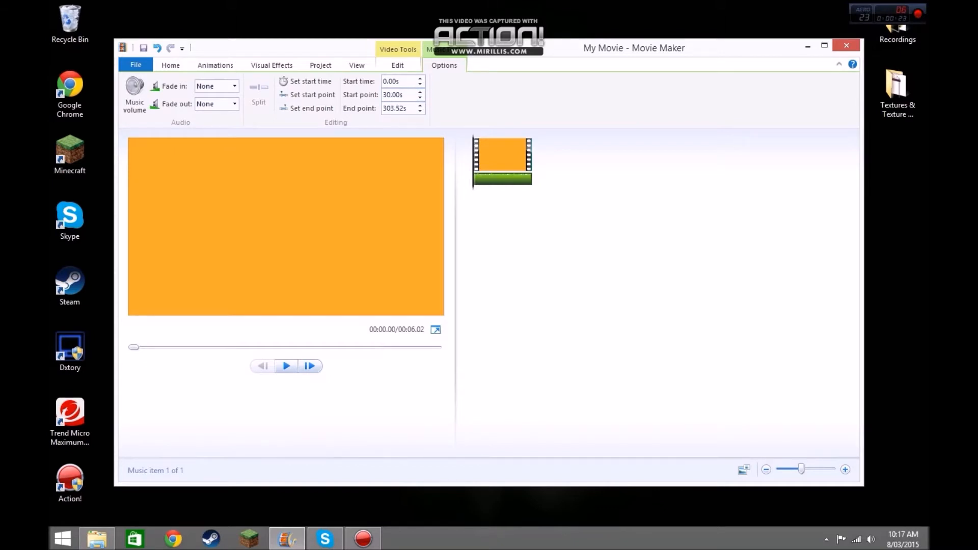
click(286, 366)
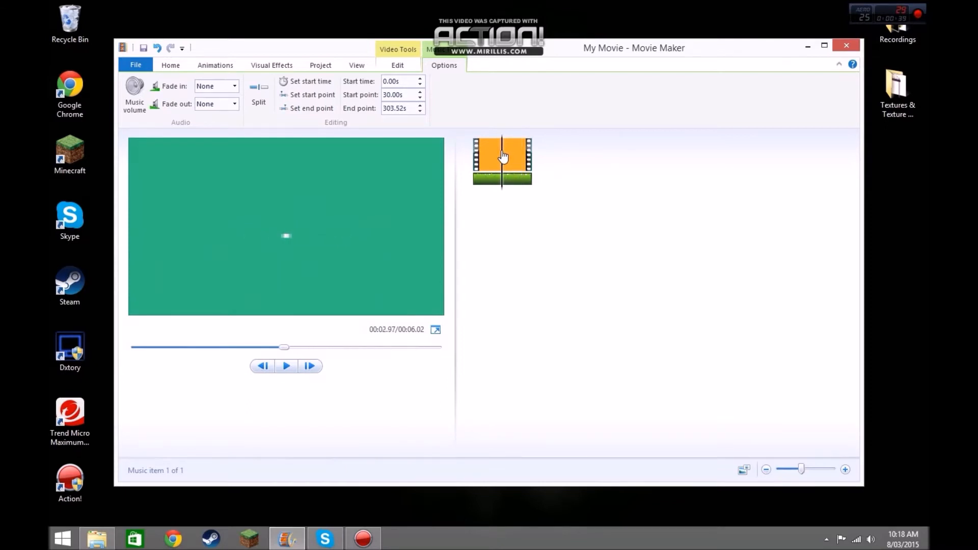
click(170, 64)
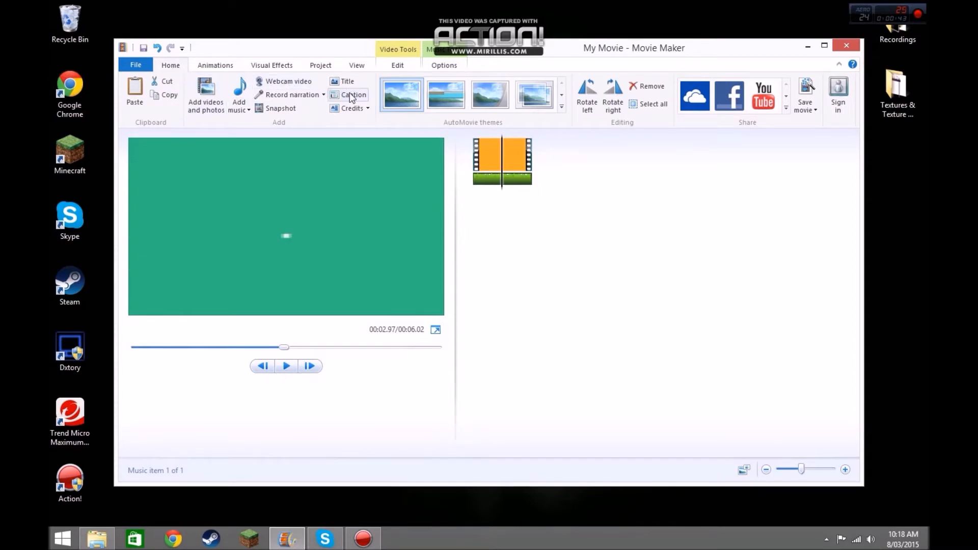
Step: Add a caption on the Intro clip and replace its placeholder with the NightFlqre title
click(353, 95)
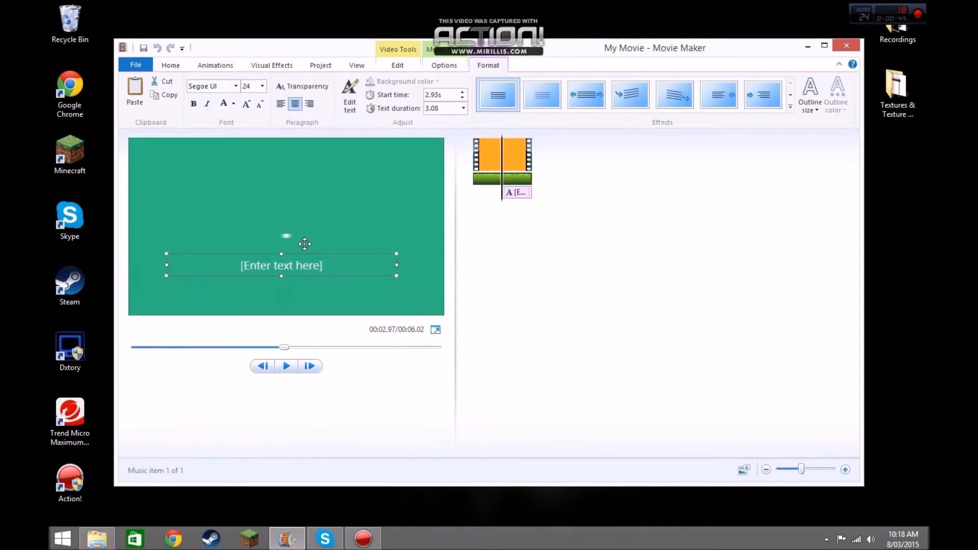
double_click(314, 223)
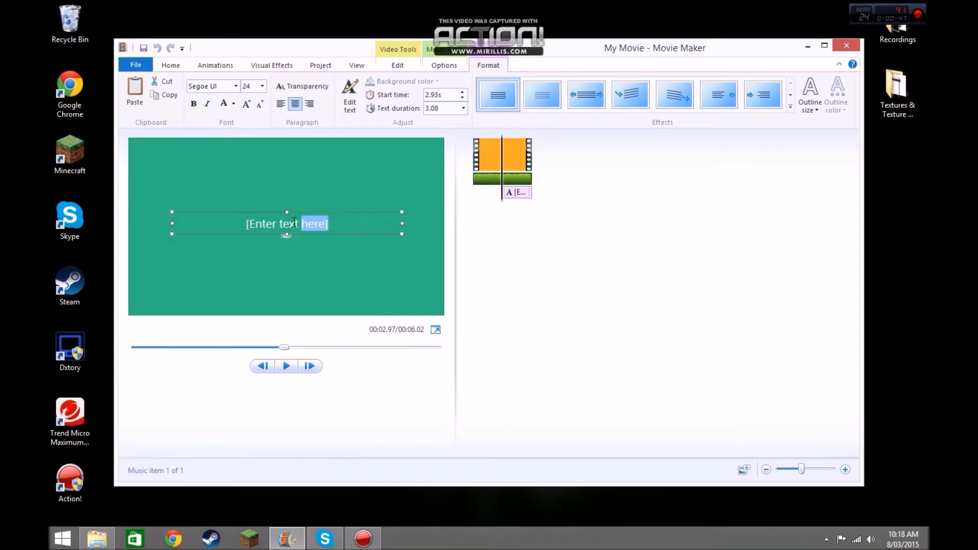
text(Nighj)
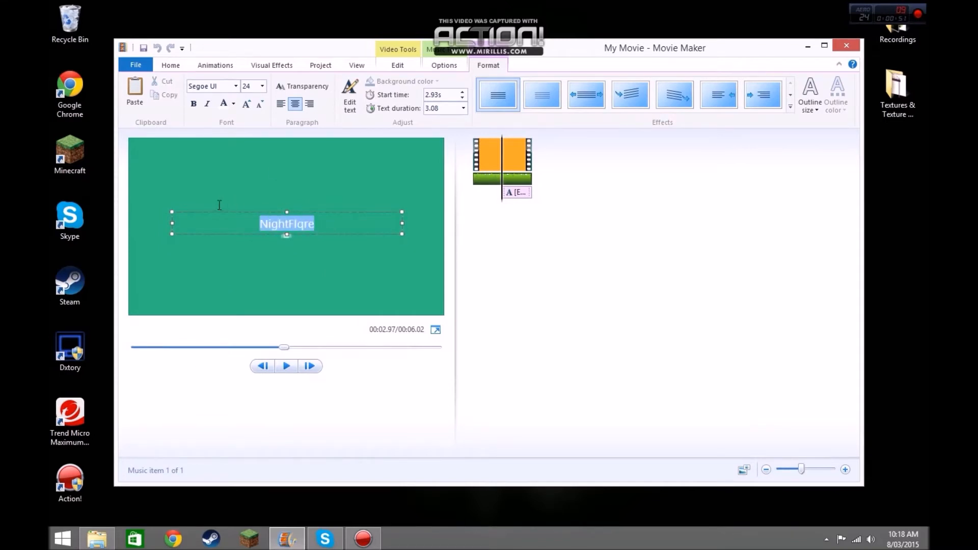
Step: Restyle the caption in the Impact font at size 28
click(232, 103)
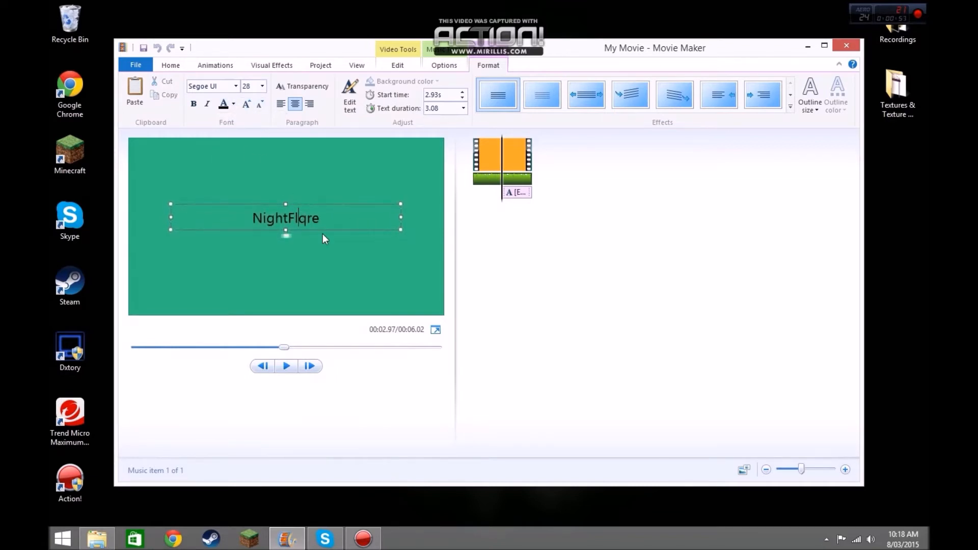
click(236, 86)
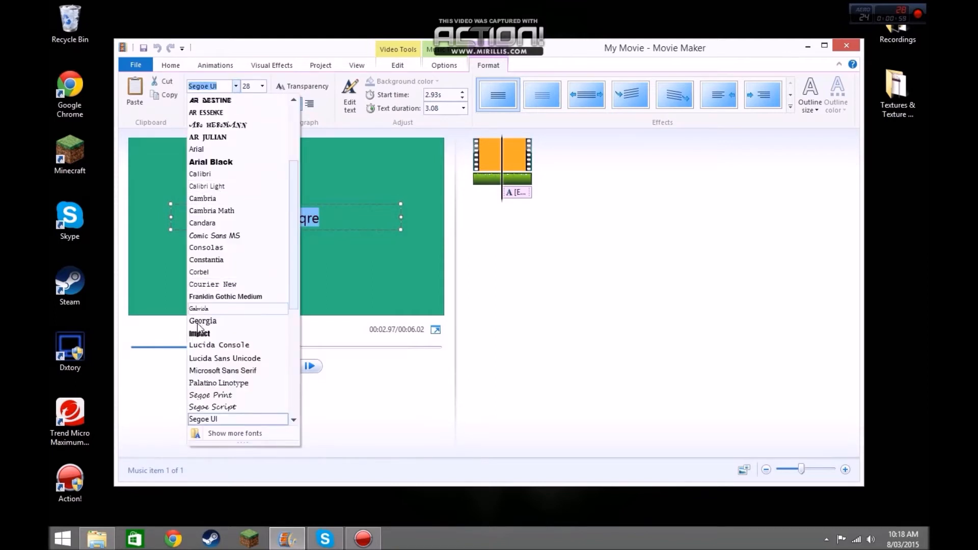
click(200, 333)
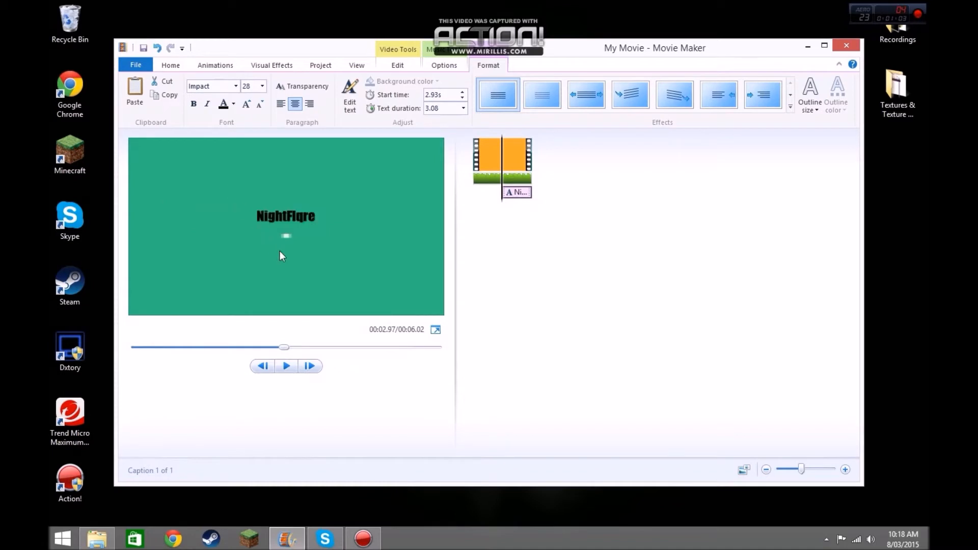
click(285, 216)
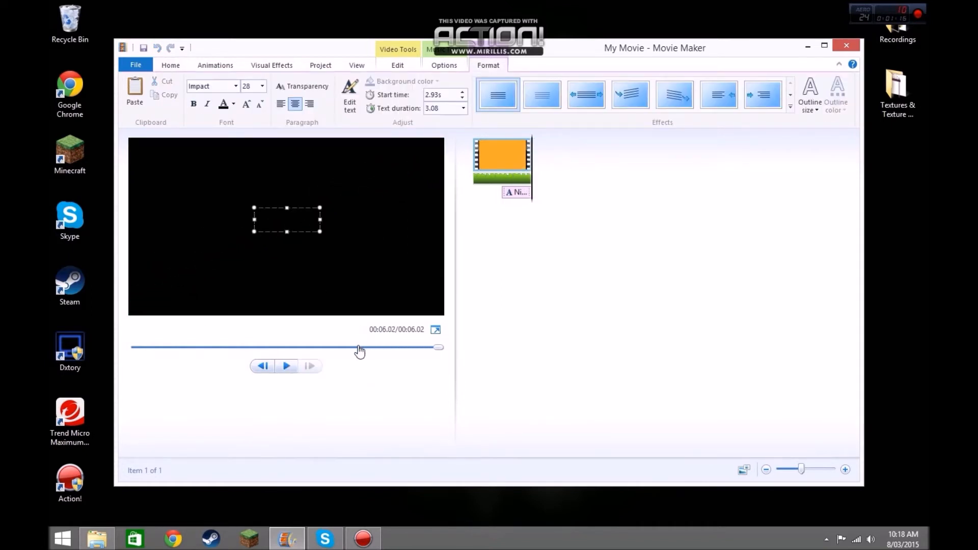
Step: Move the preview to about four seconds and enlarge the NightFlqre caption to size 48
drag(437, 348, 347, 348)
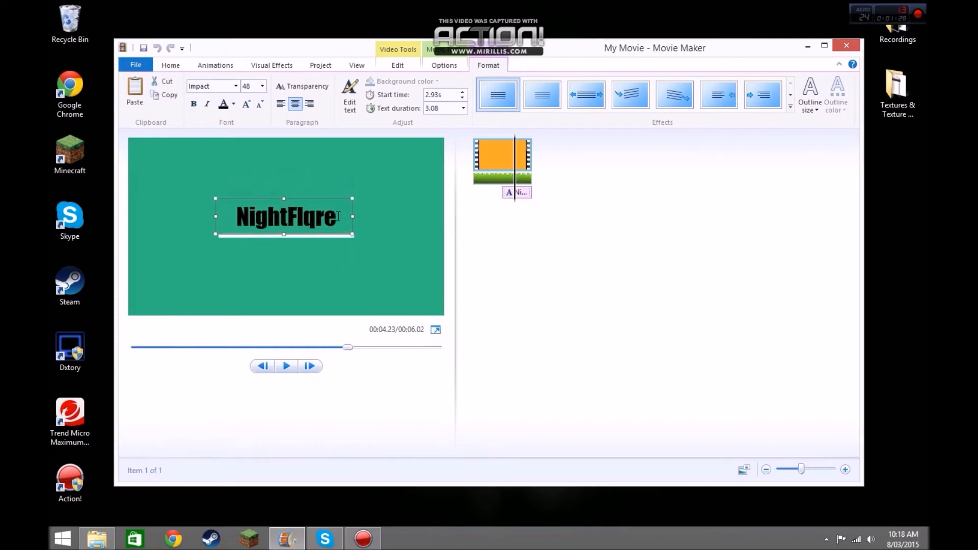
click(285, 366)
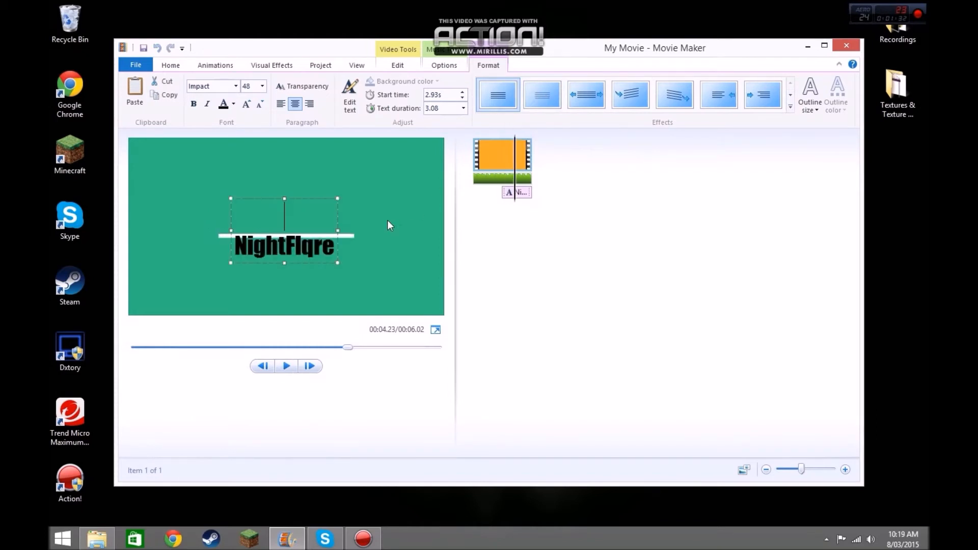
mouse_move(284, 234)
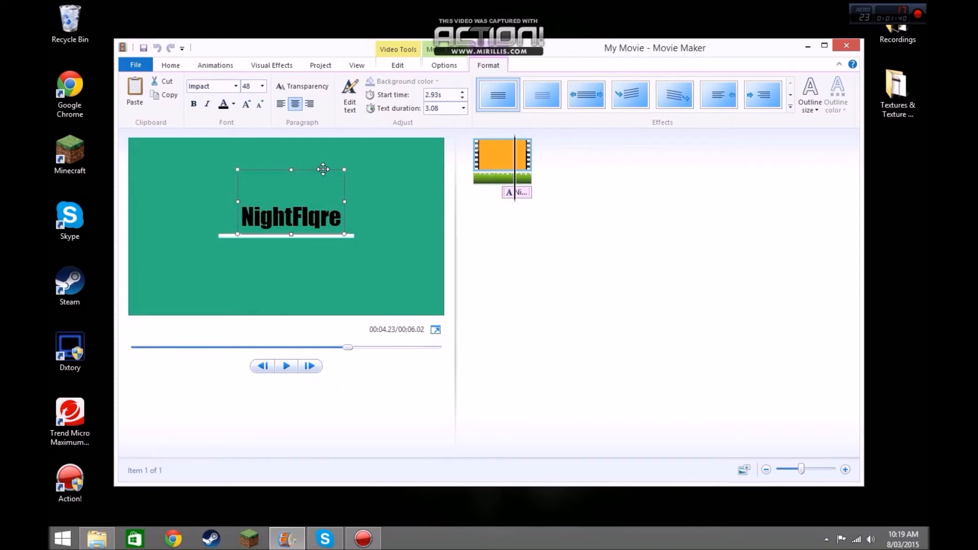
Step: Try caption animation effects such as Fade on NightFlqre and play the preview to six seconds
click(542, 94)
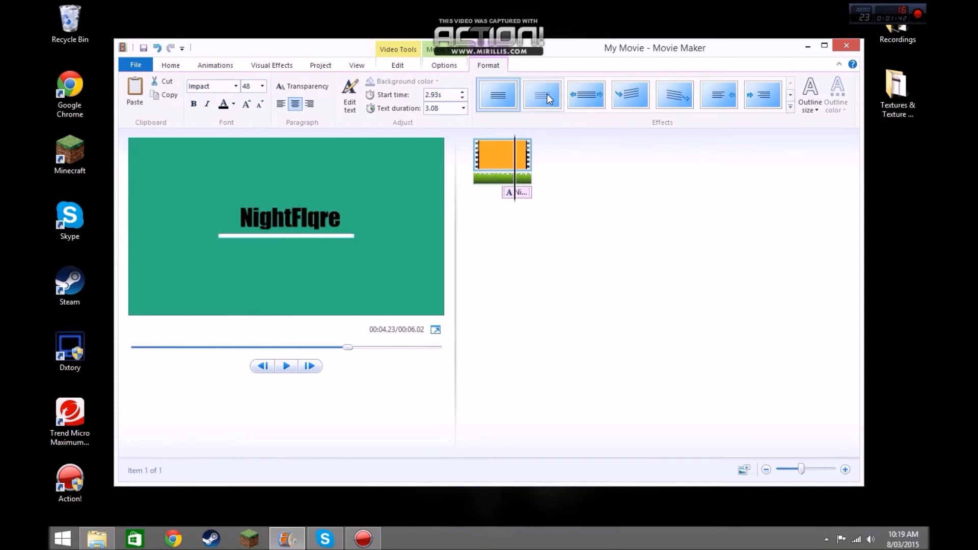
click(285, 366)
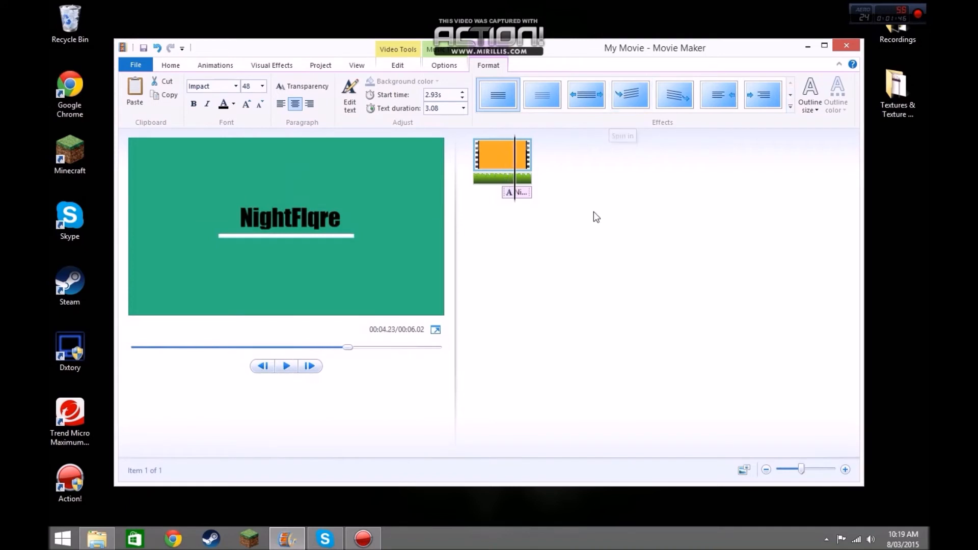
mouse_move(674, 94)
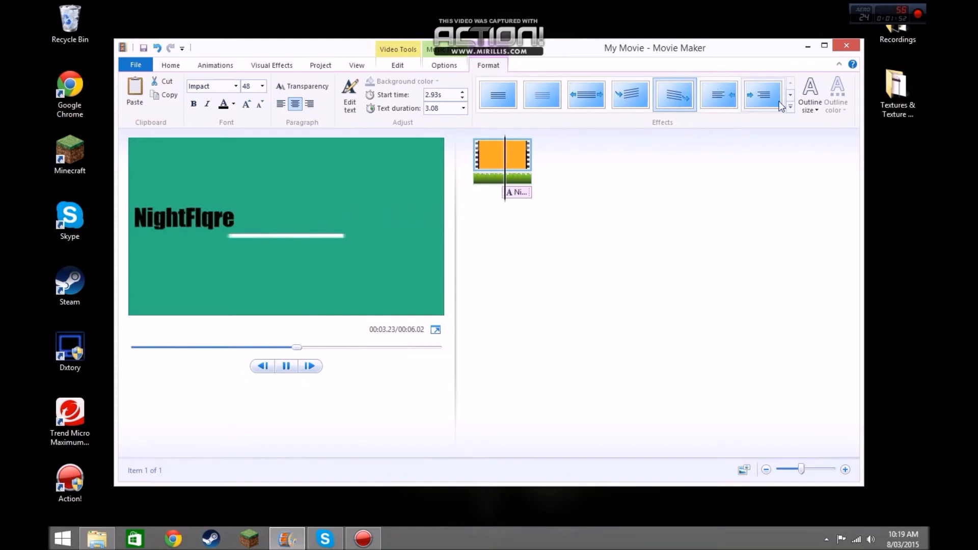
click(542, 95)
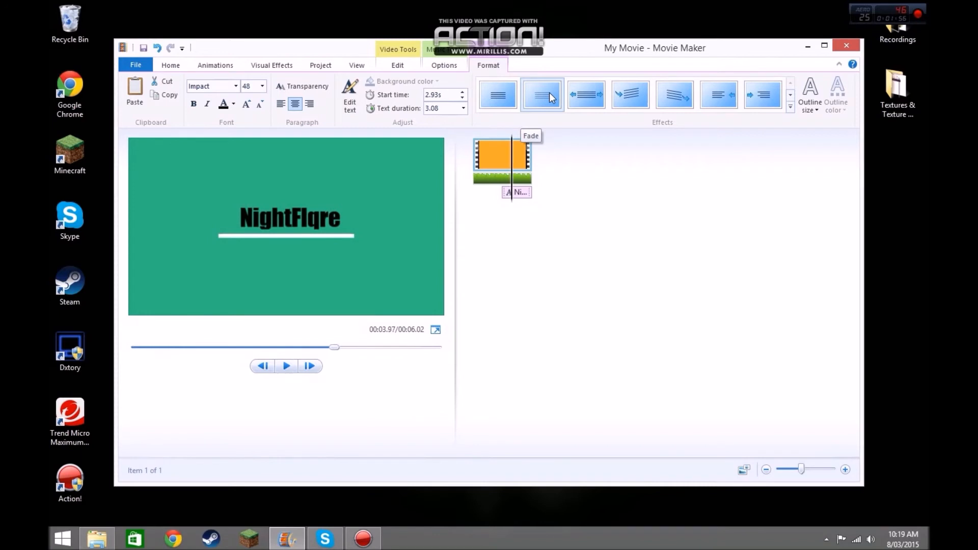
drag(334, 348, 143, 348)
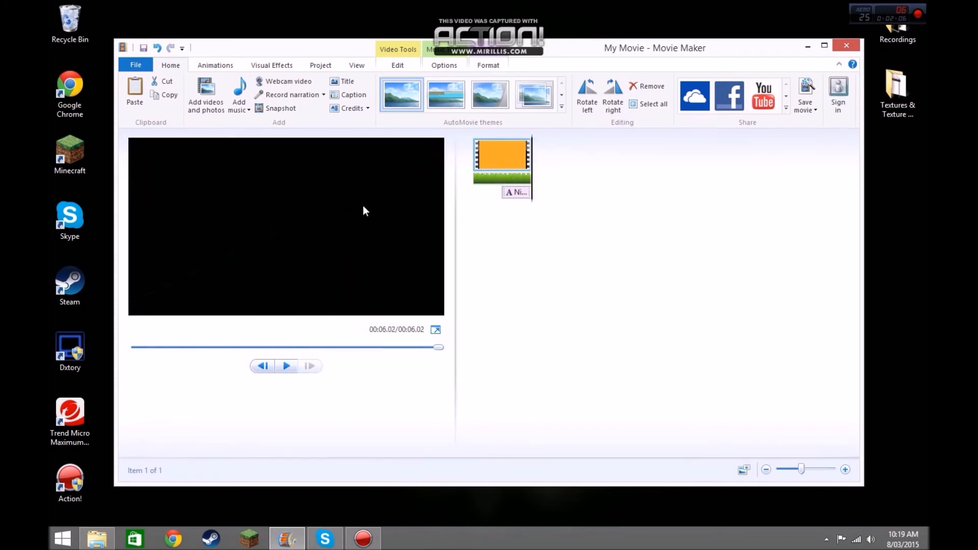
Step: Scrub the preview slider back to the start of the orange Intro clip
drag(440, 348, 397, 347)
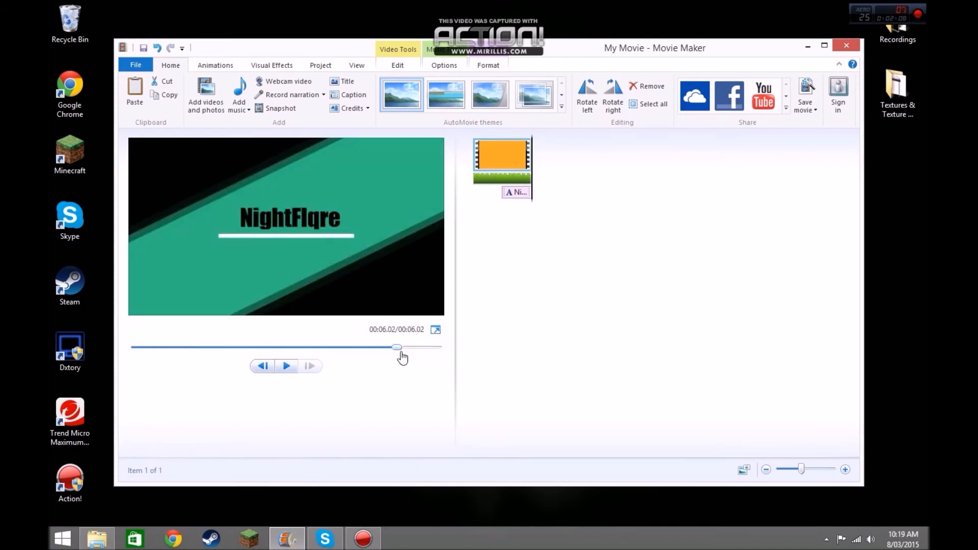
drag(398, 348, 386, 348)
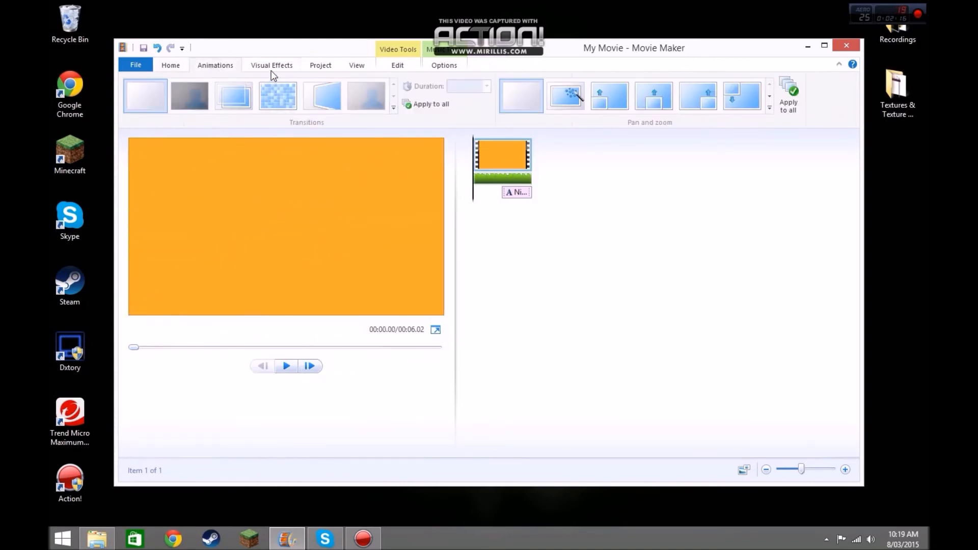
Step: Set the Intro clip's playback speed to 2x, then restore it to 1x
click(320, 64)
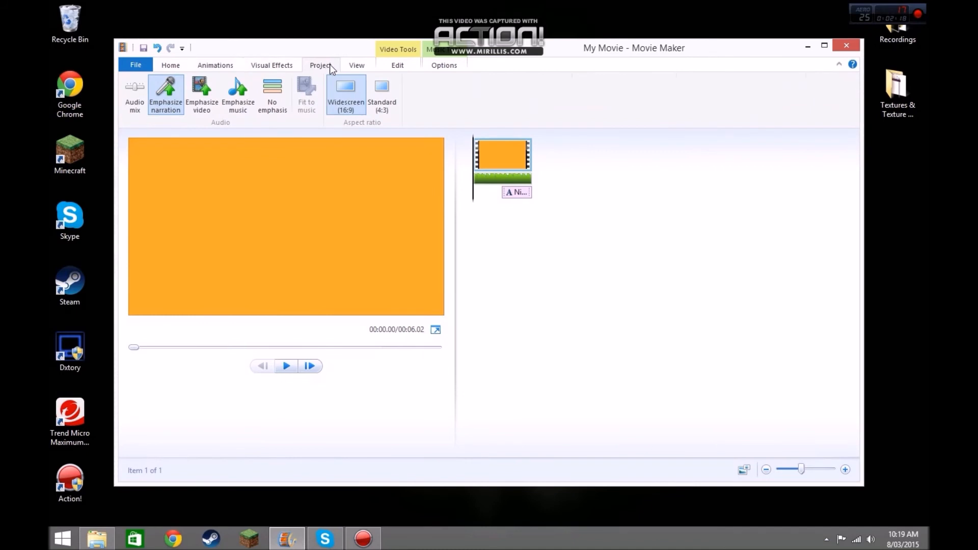
click(356, 65)
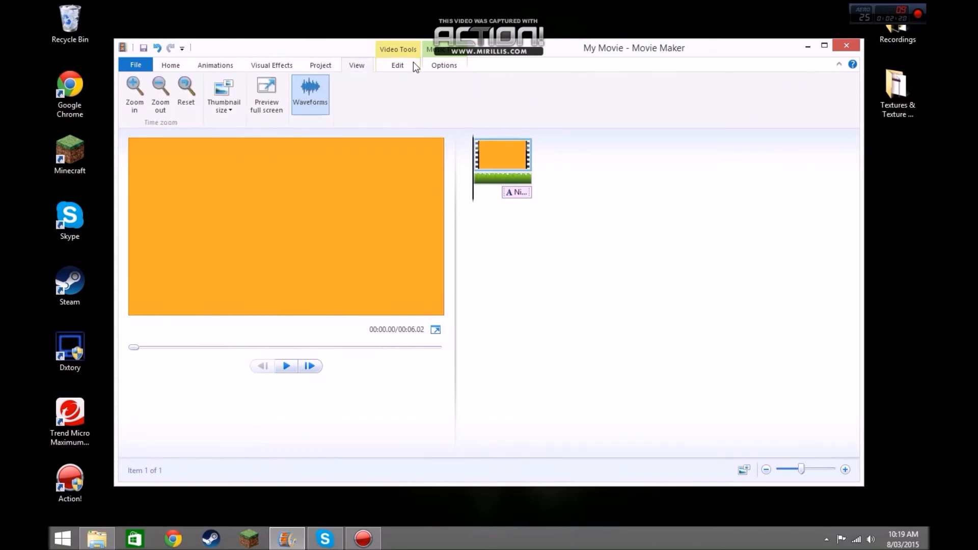
click(398, 64)
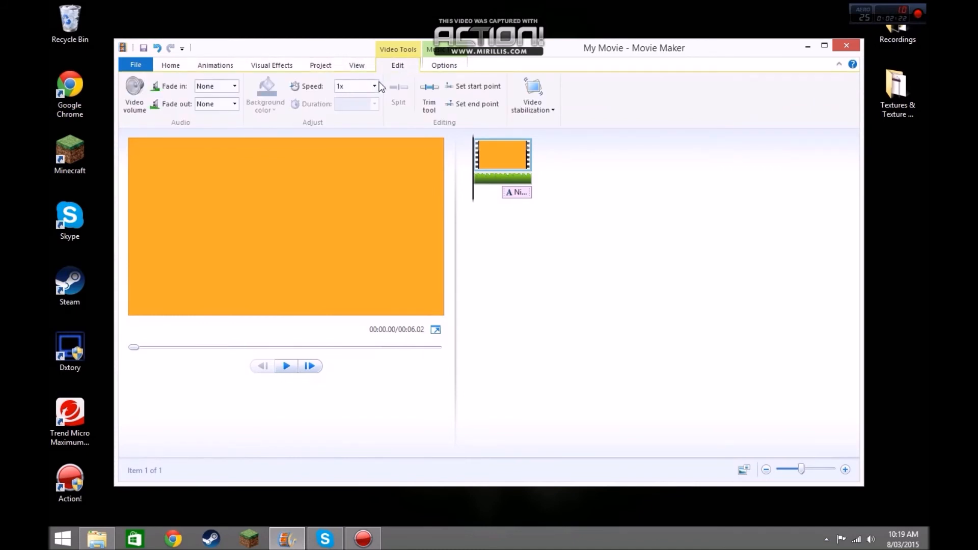
click(373, 86)
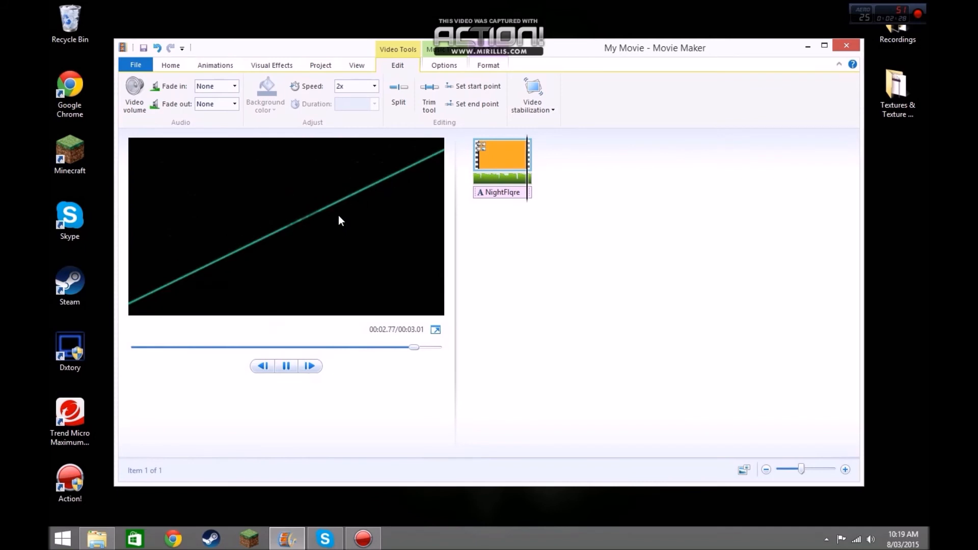
click(373, 86)
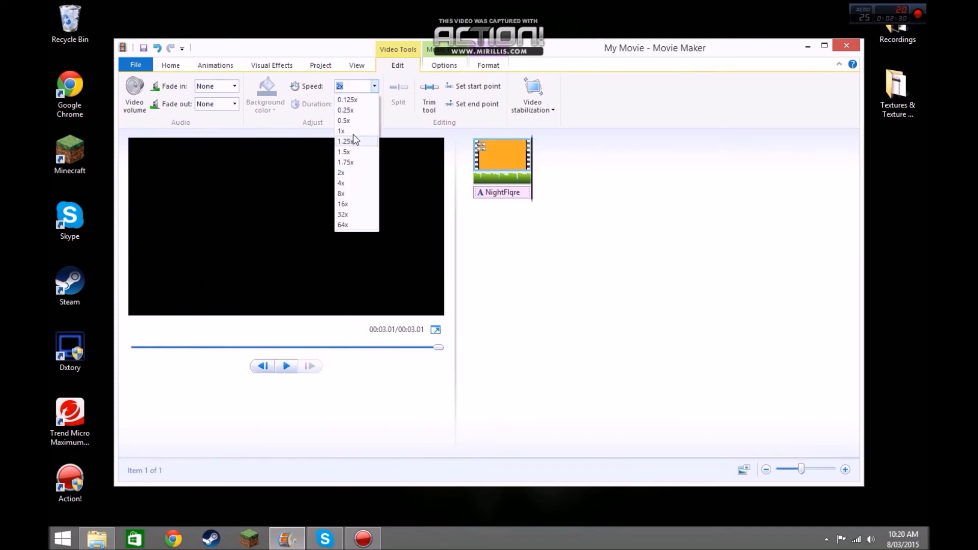
click(341, 131)
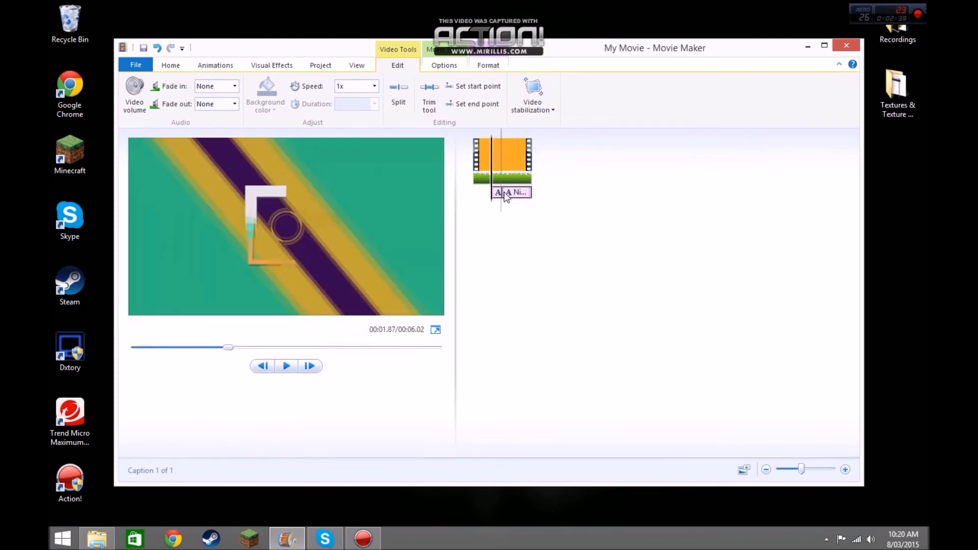
Step: Scrub to the NightFlqre caption, rewind, lower the volume, and play the intro back
drag(228, 347, 303, 347)
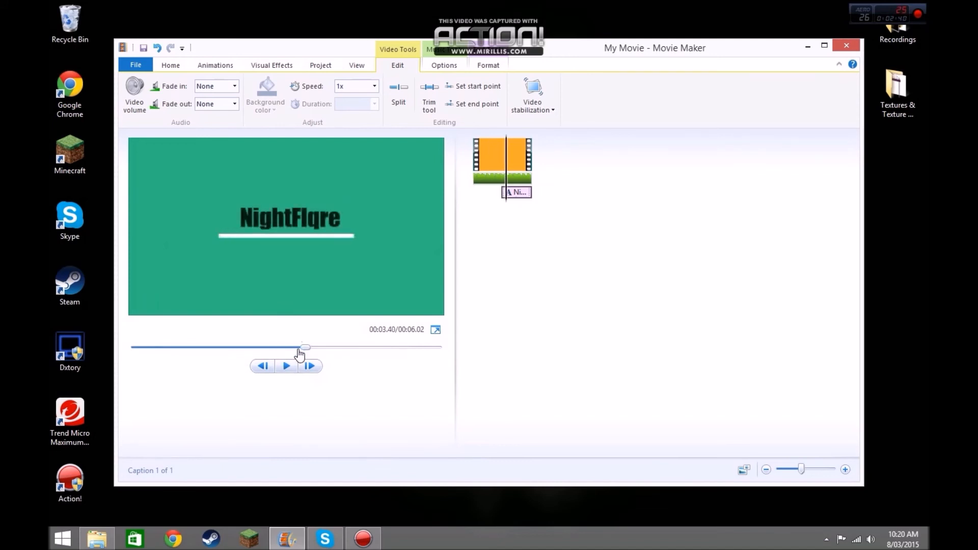
drag(303, 348, 272, 348)
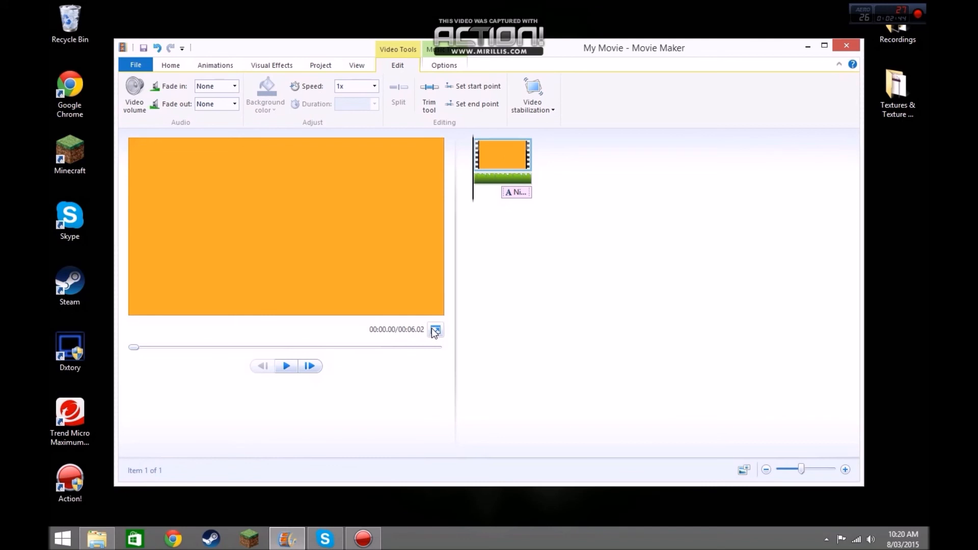
mouse_move(436, 329)
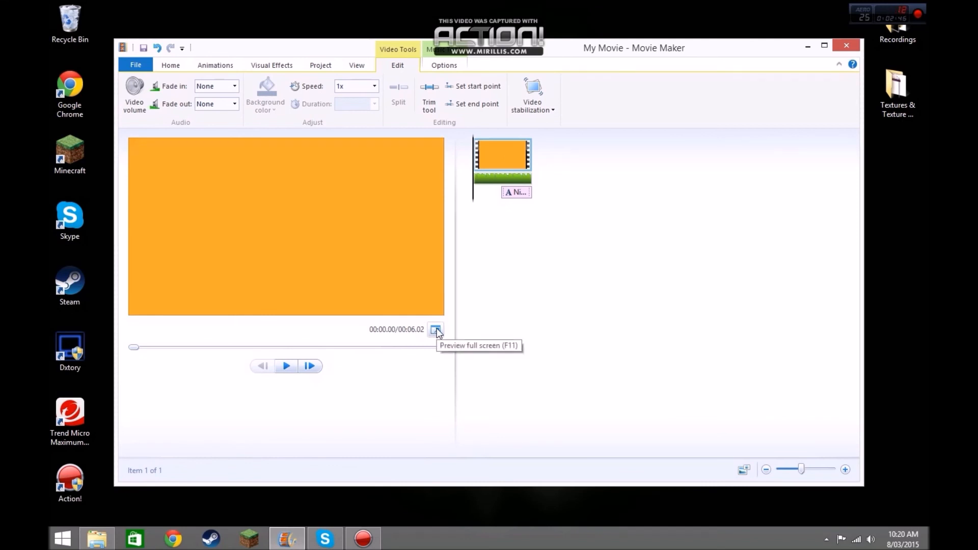
key(volumedown)
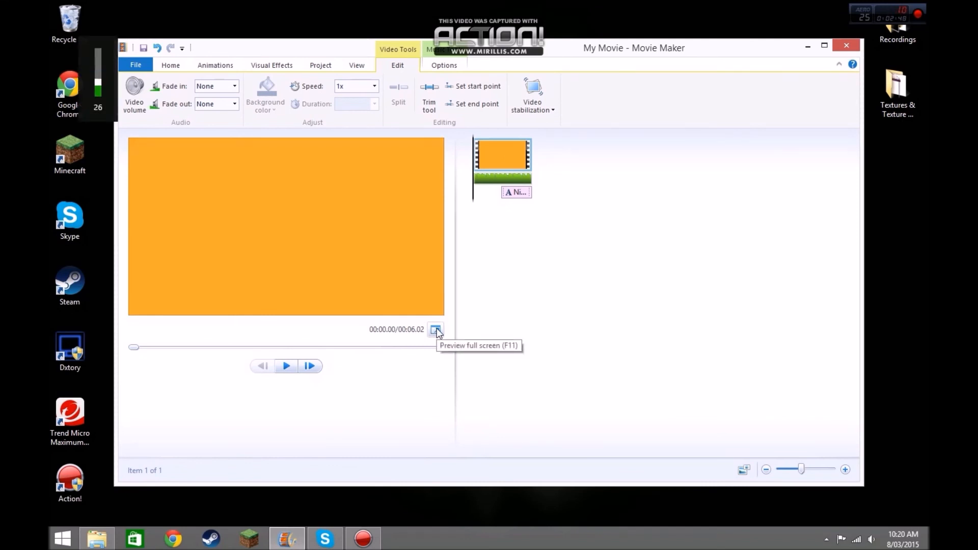
click(286, 366)
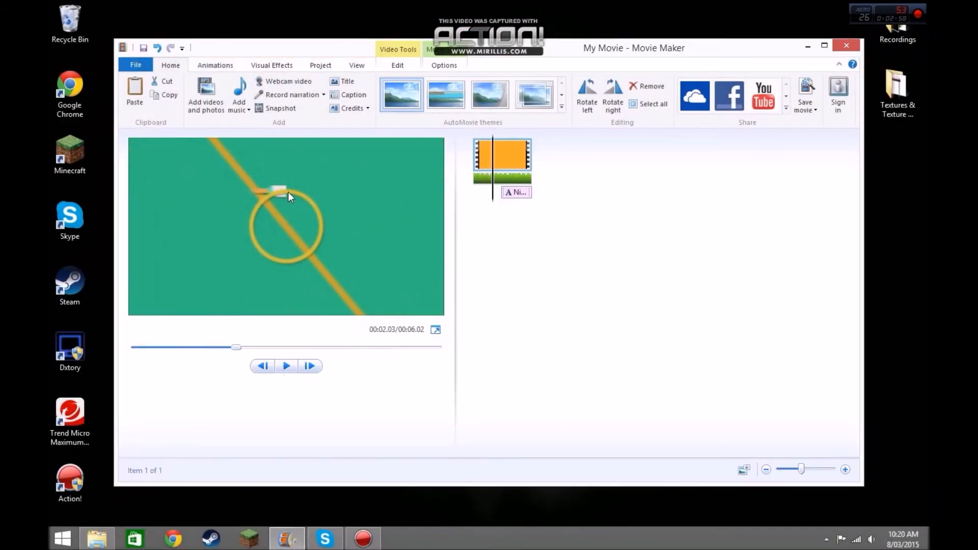
Step: Drag the preview seek slider back to the start of the six-second clip
drag(236, 347, 301, 348)
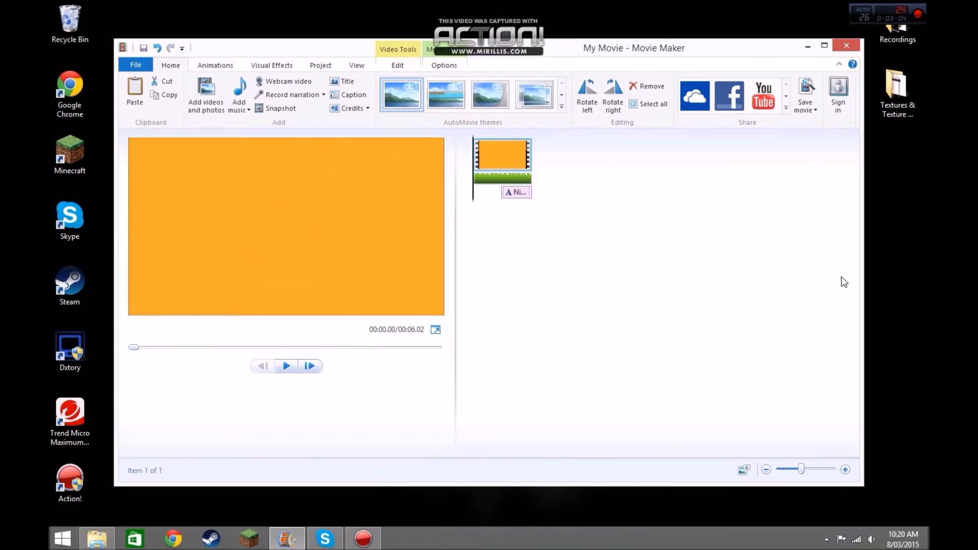
mouse_move(840, 273)
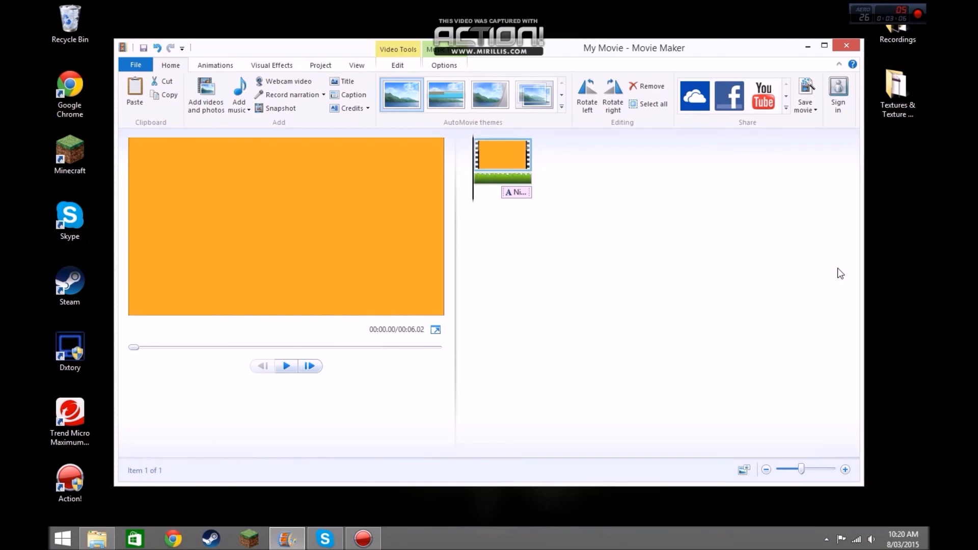